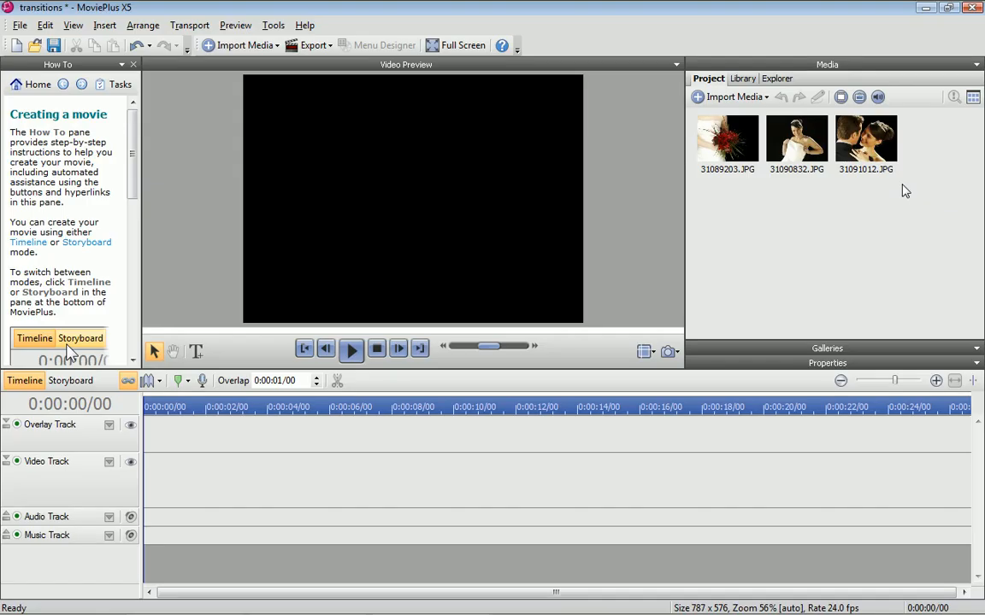
mouse_move(900, 185)
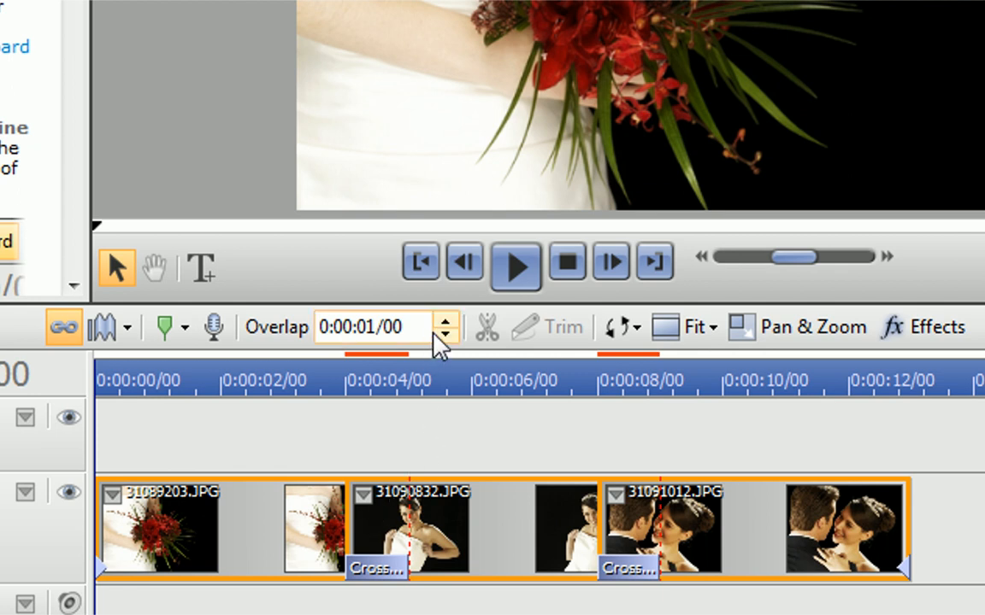
left_click(446, 319)
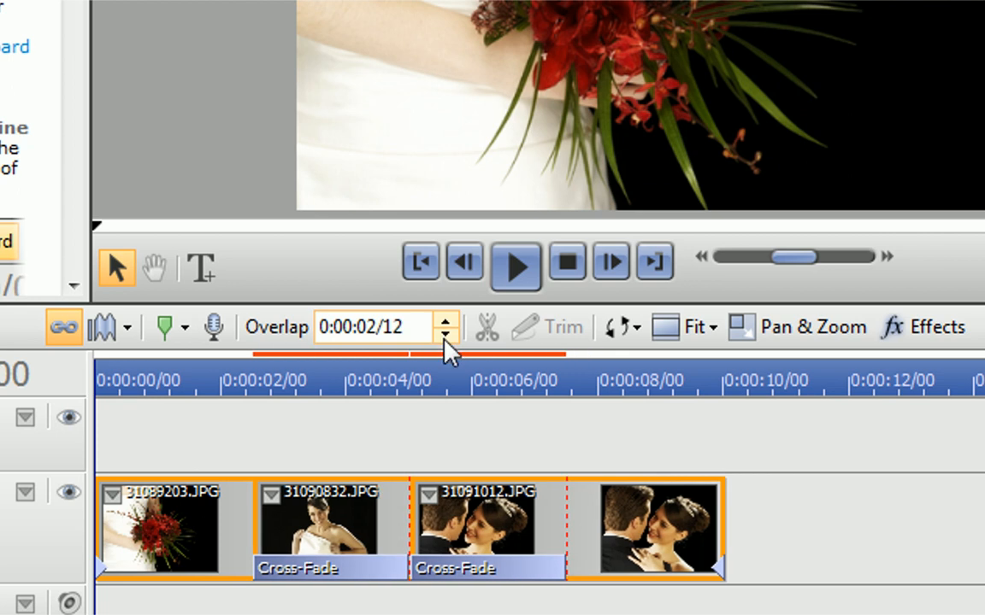
left_click(446, 333)
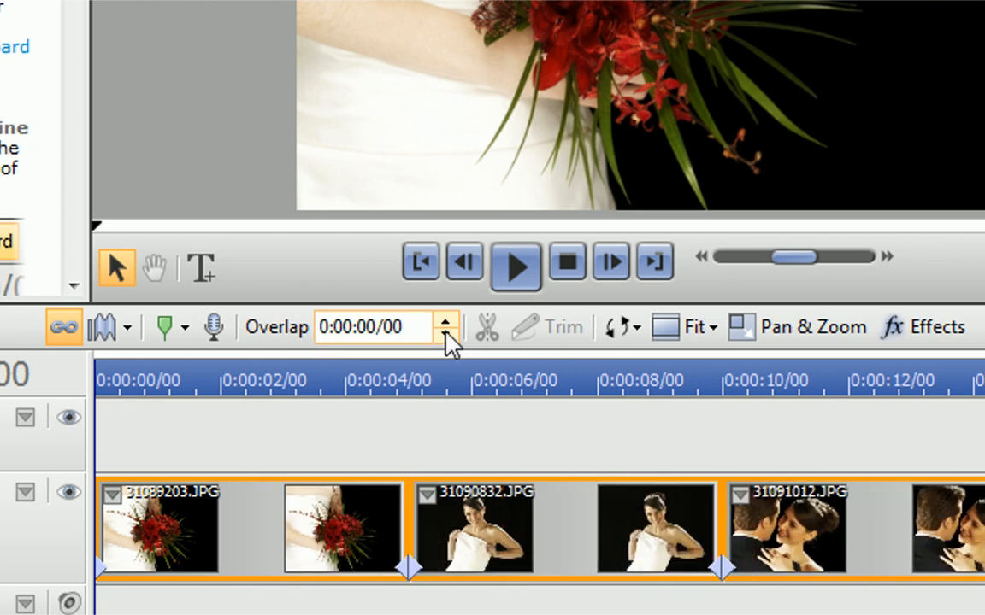
left_click(444, 319)
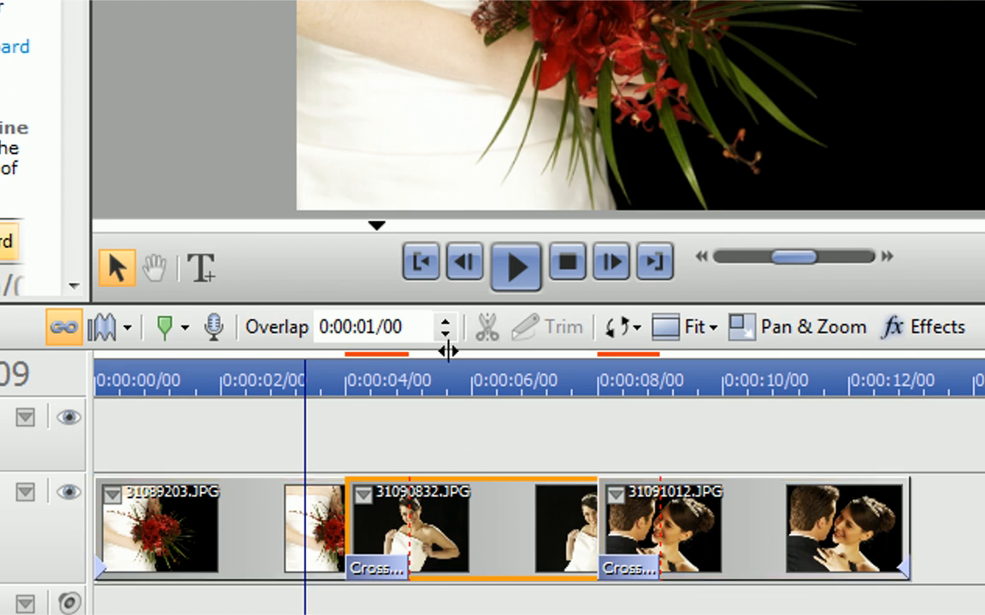
left_click(445, 318)
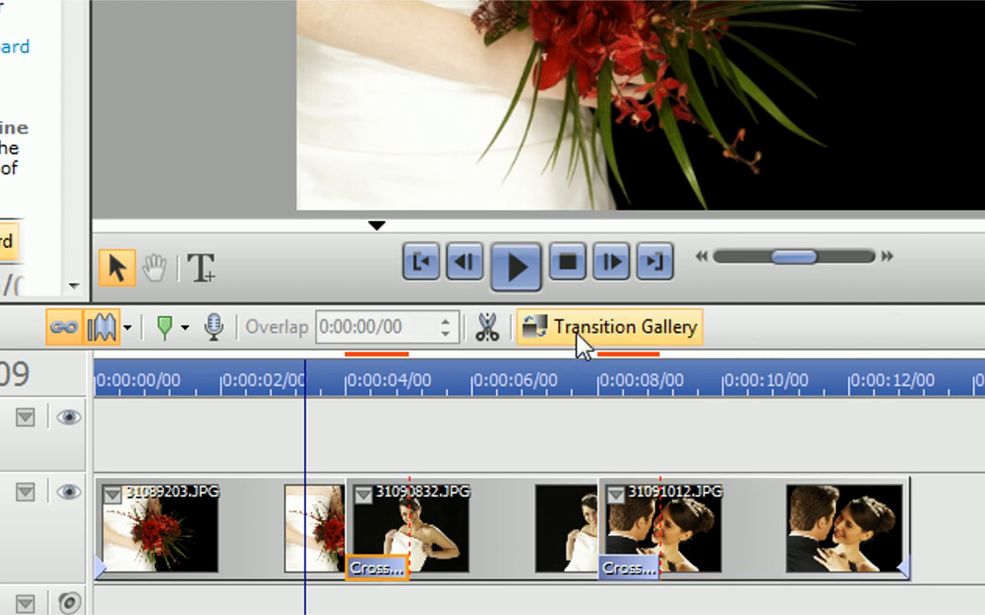
left_click(609, 327)
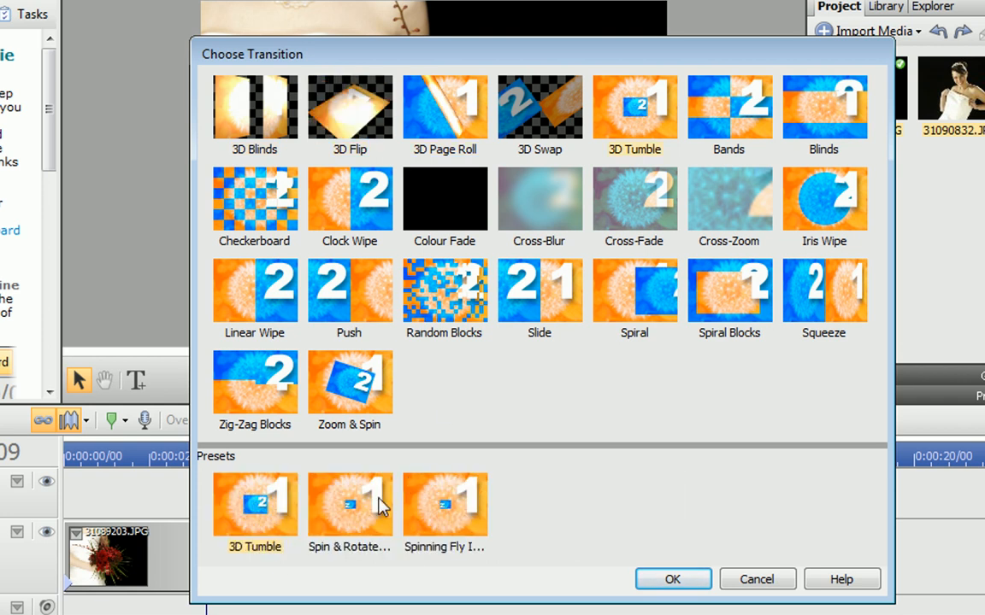
mouse_move(349, 509)
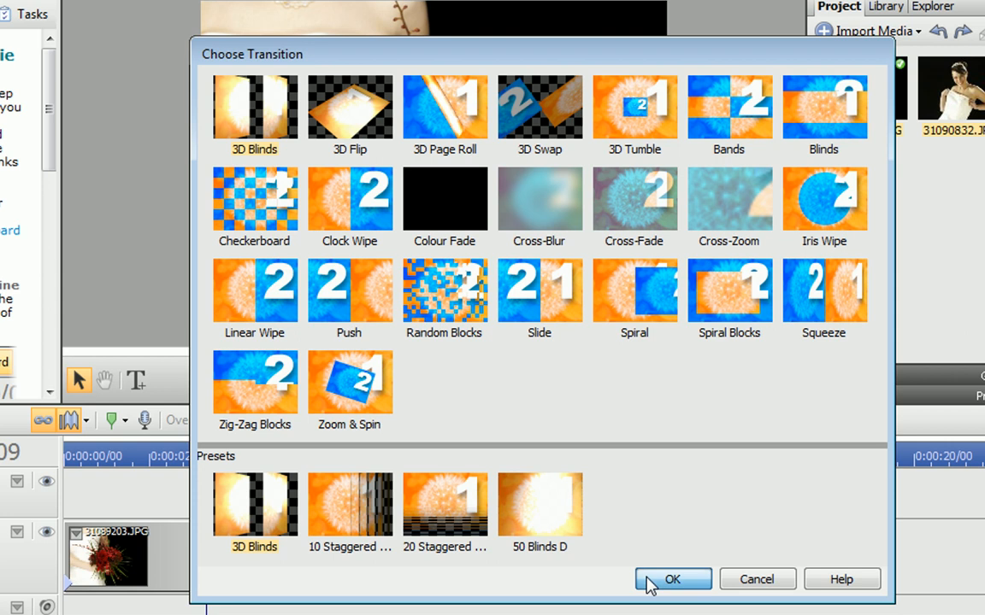
Confirm 3D Blinds as the replacement for the first Cross-Fade transition.
left_click(673, 580)
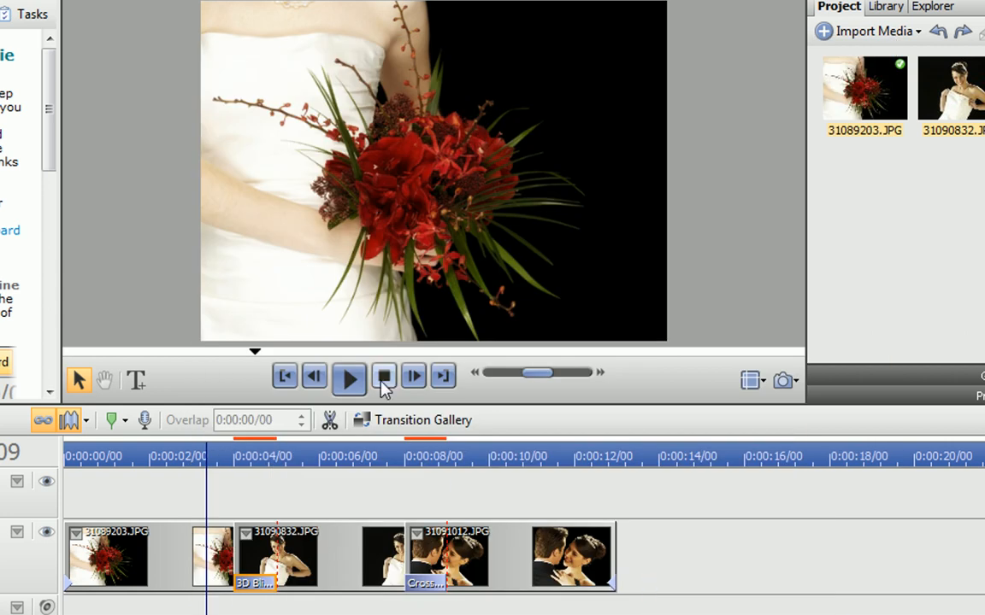
Stop preview playback while making the second transition 3D Blinds and adding start/end Cross-Fades.
left_click(348, 378)
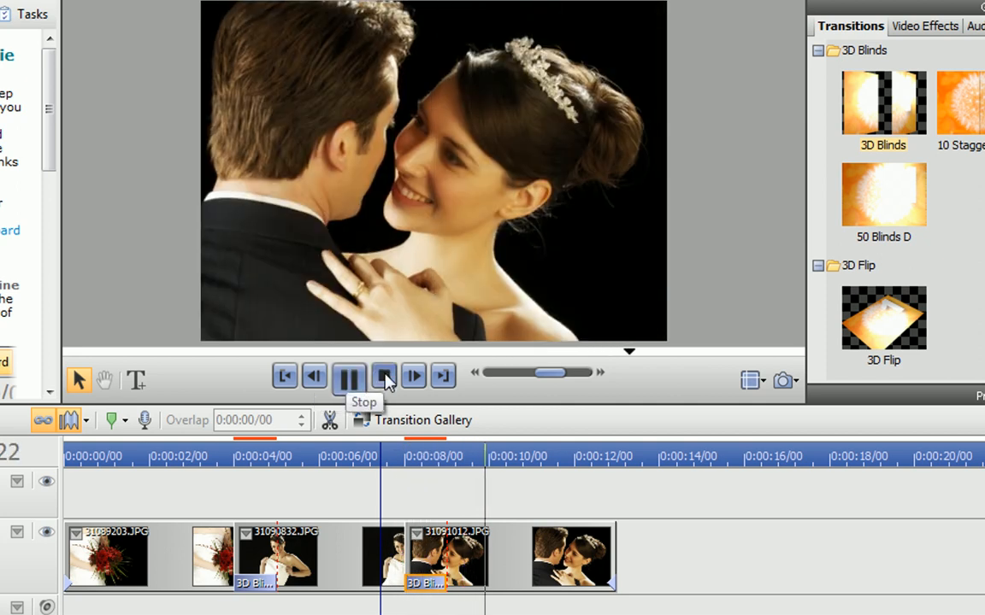
left_click(383, 376)
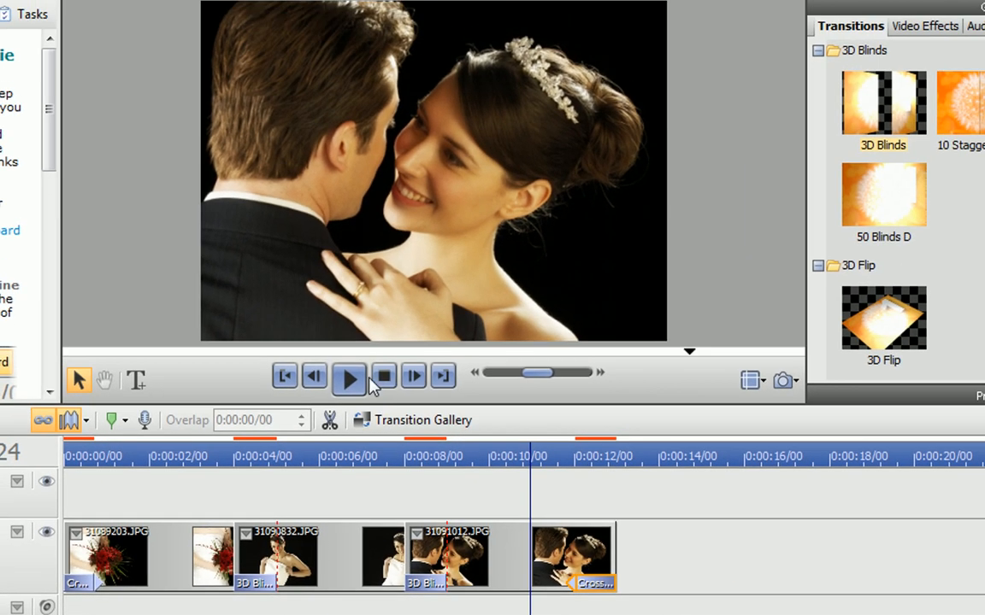
left_click(348, 376)
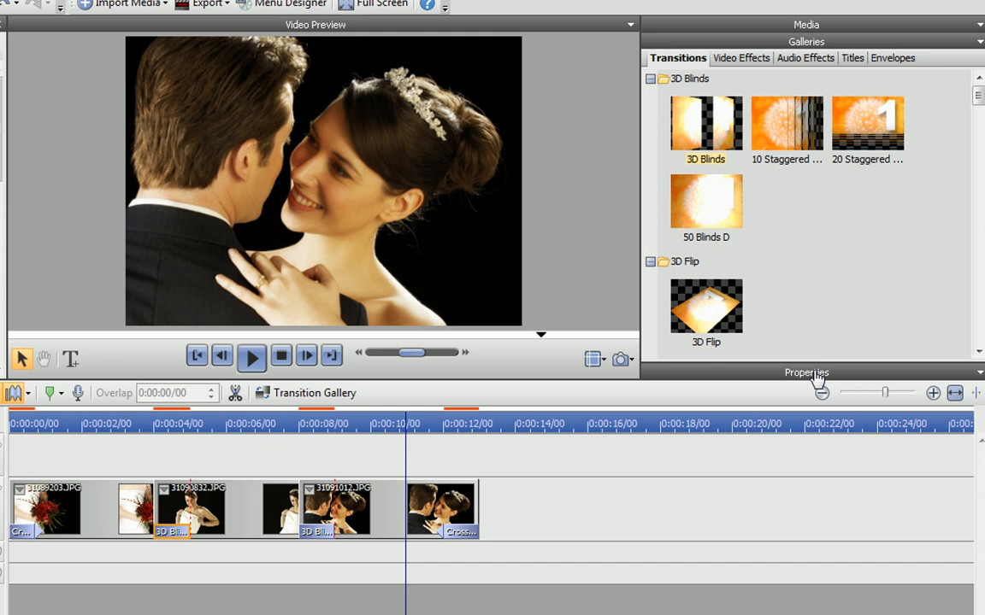
Give the first 3D Blinds transition a 0:00:02/12 duration and 3 blinds.
left_click(805, 372)
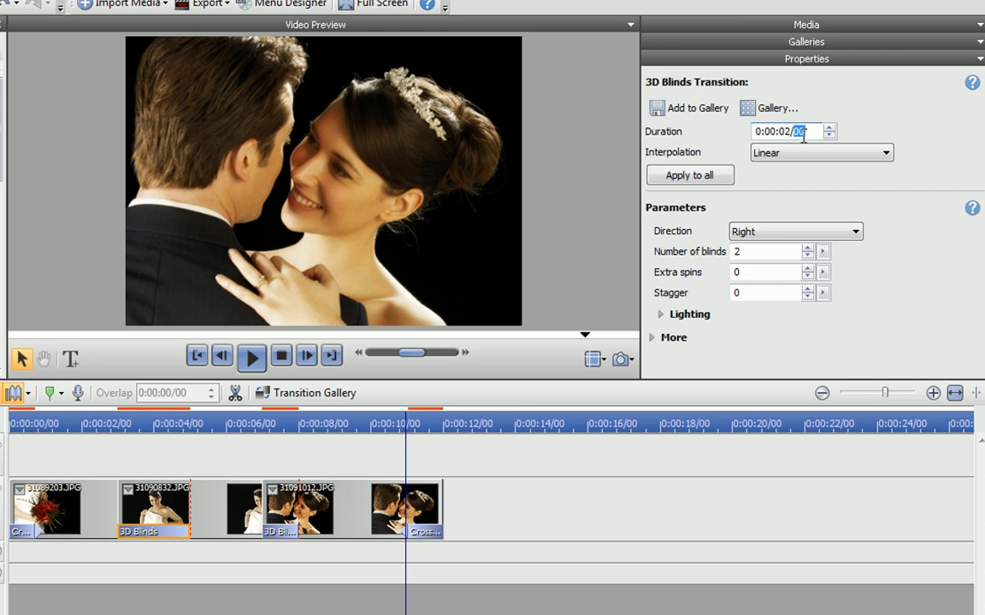
type("12")
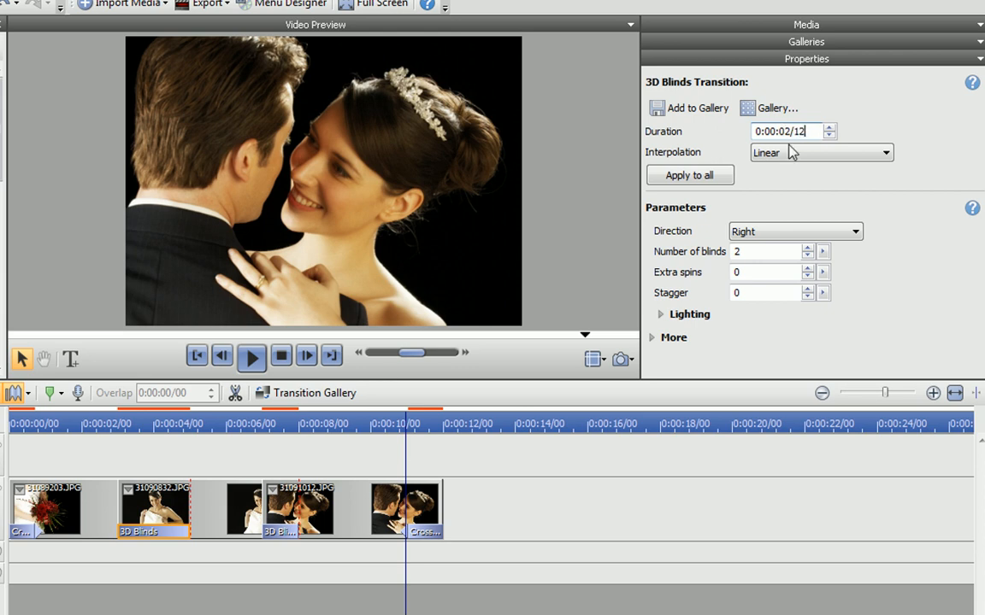
left_click(807, 247)
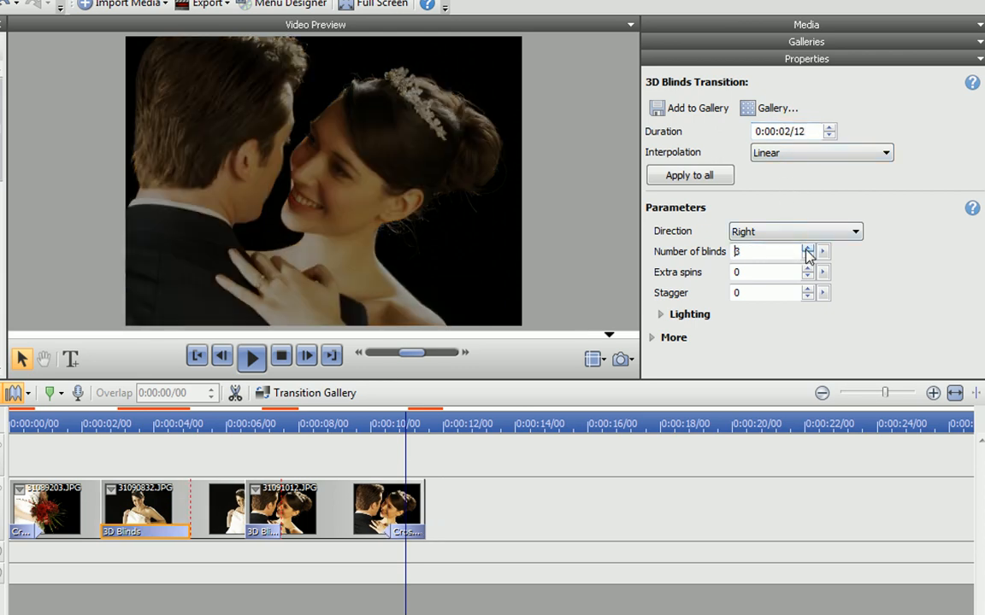